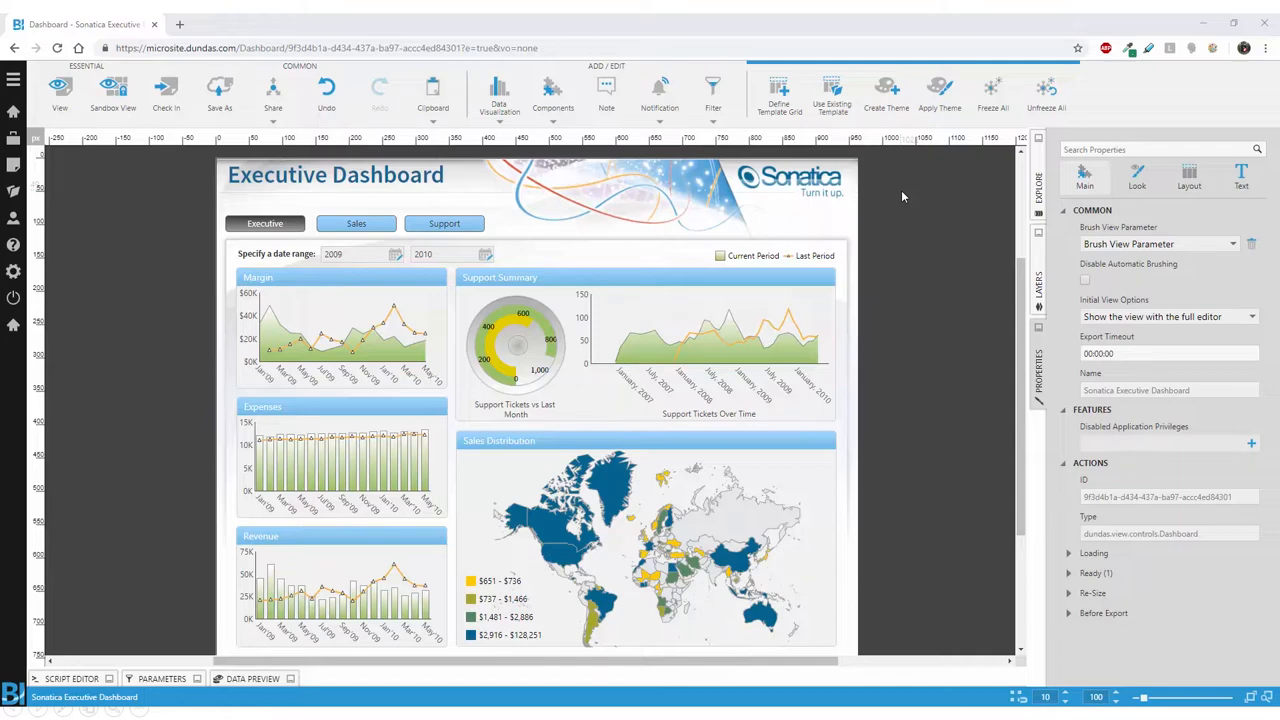
{"action": "mouse_move", "coordinate": [862, 348]}
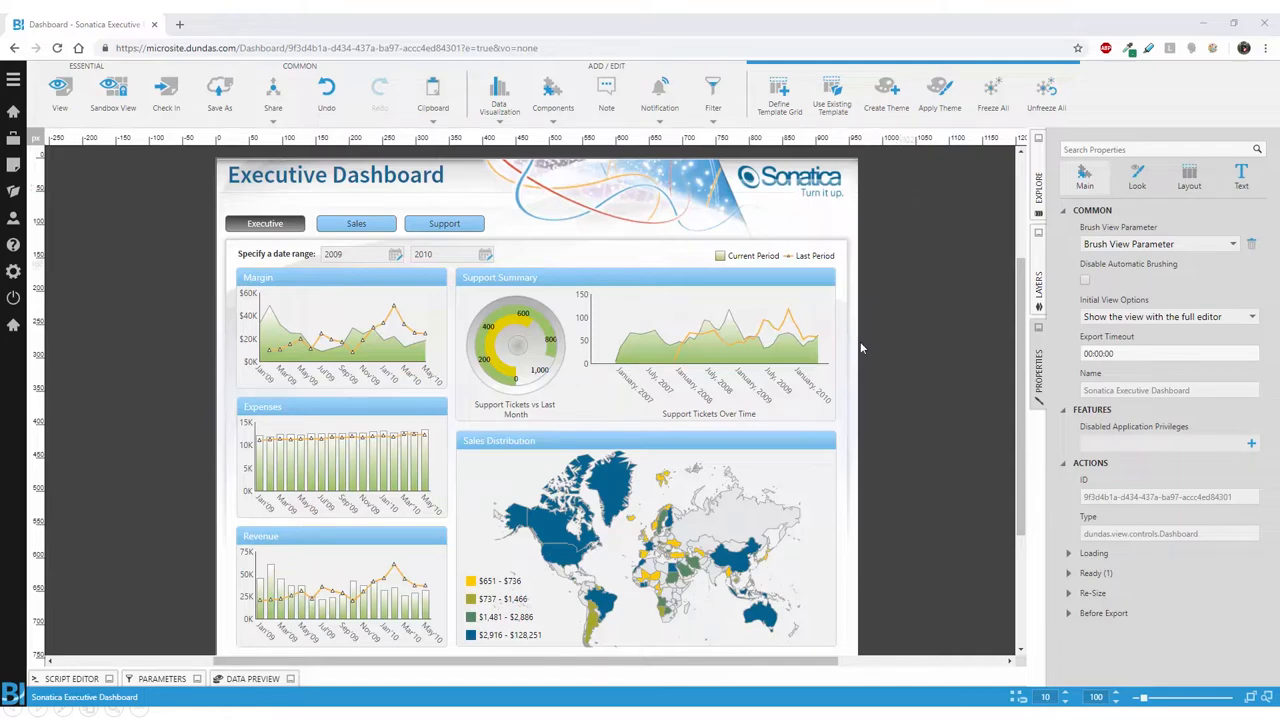
- Review the Tickets Opened series text settings, then return to the Support Tickets chart properties
{"action": "left_click", "coordinate": [705, 350]}
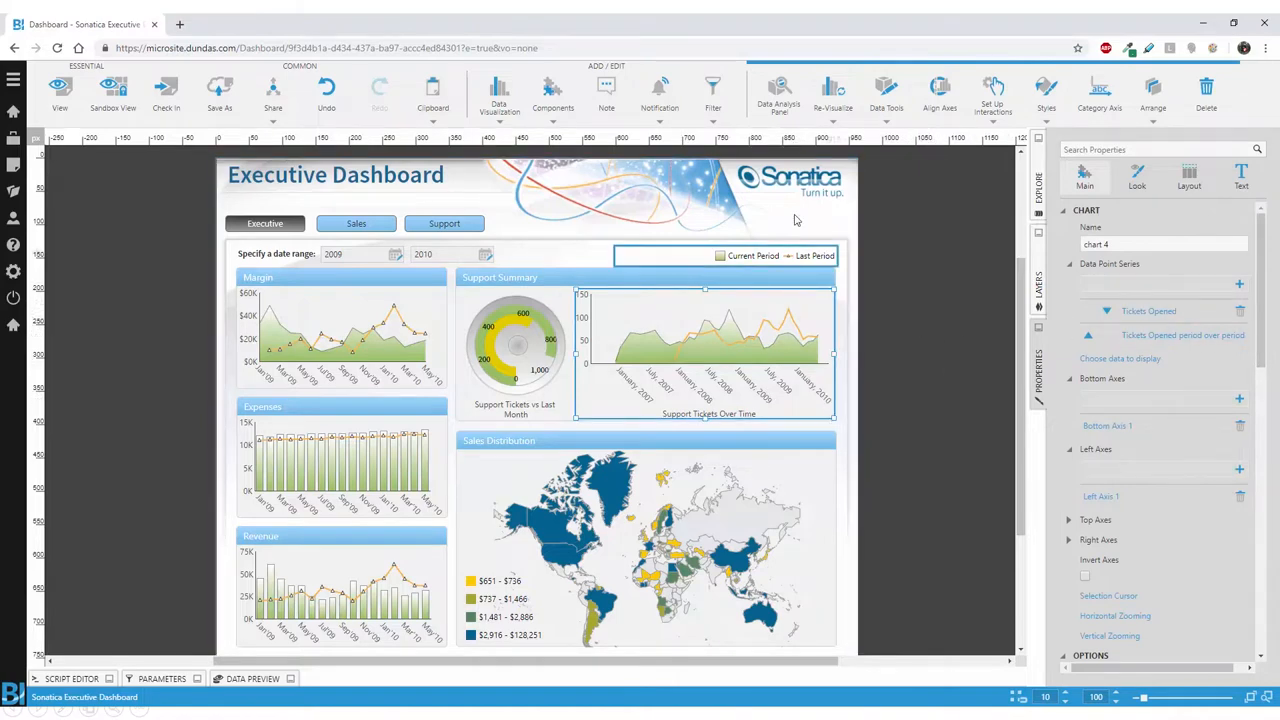
{"action": "scroll", "scroll_direction": "down", "scroll_amount": 3}
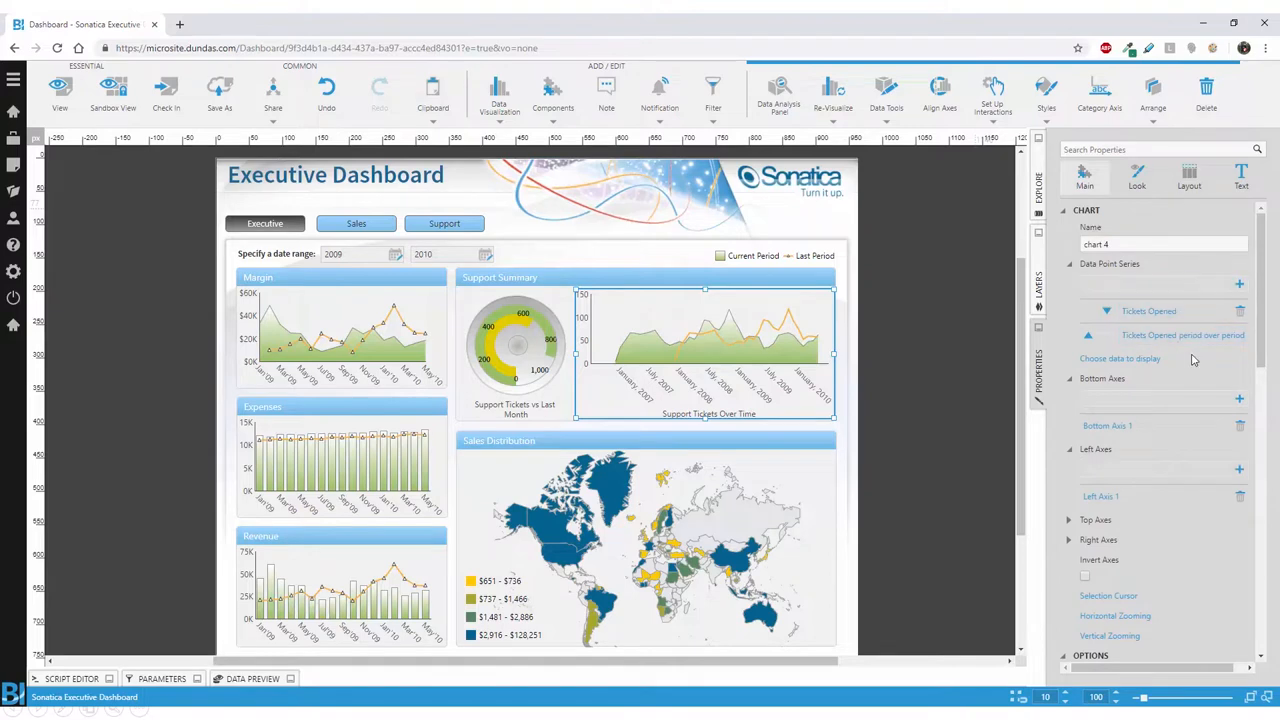
{"action": "left_click", "coordinate": [1150, 311]}
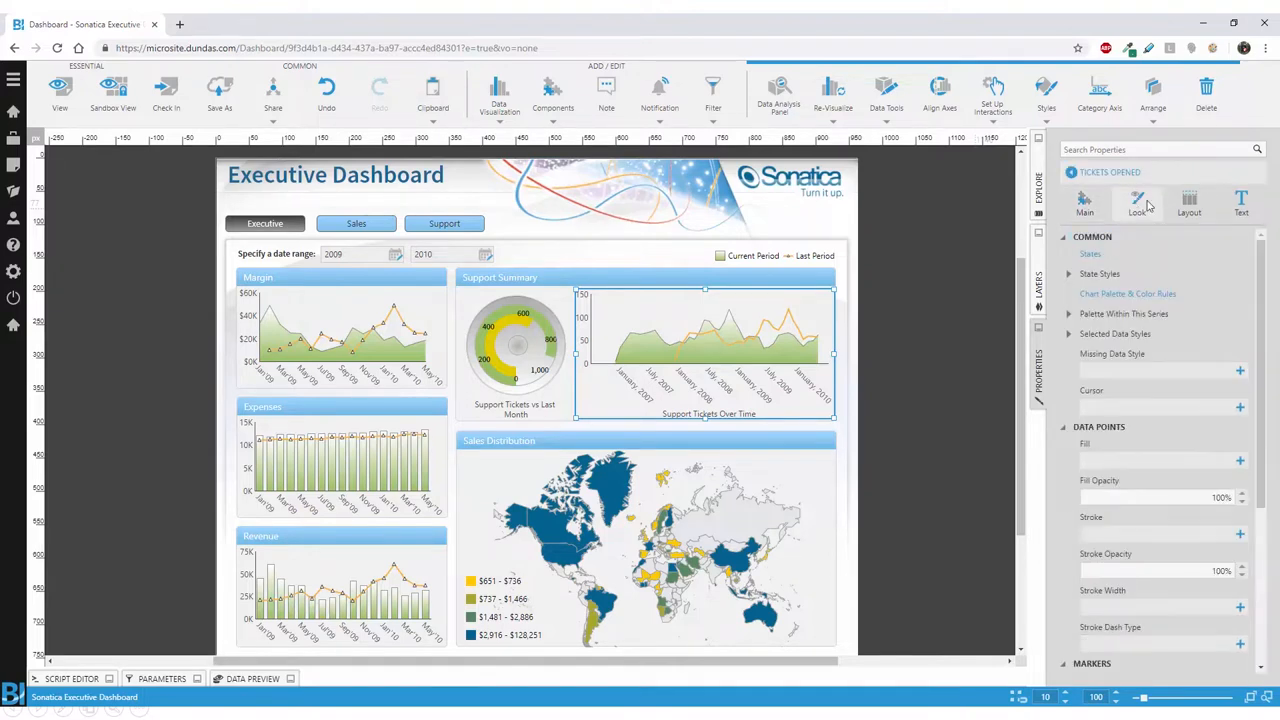
{"action": "left_click", "coordinate": [1240, 205]}
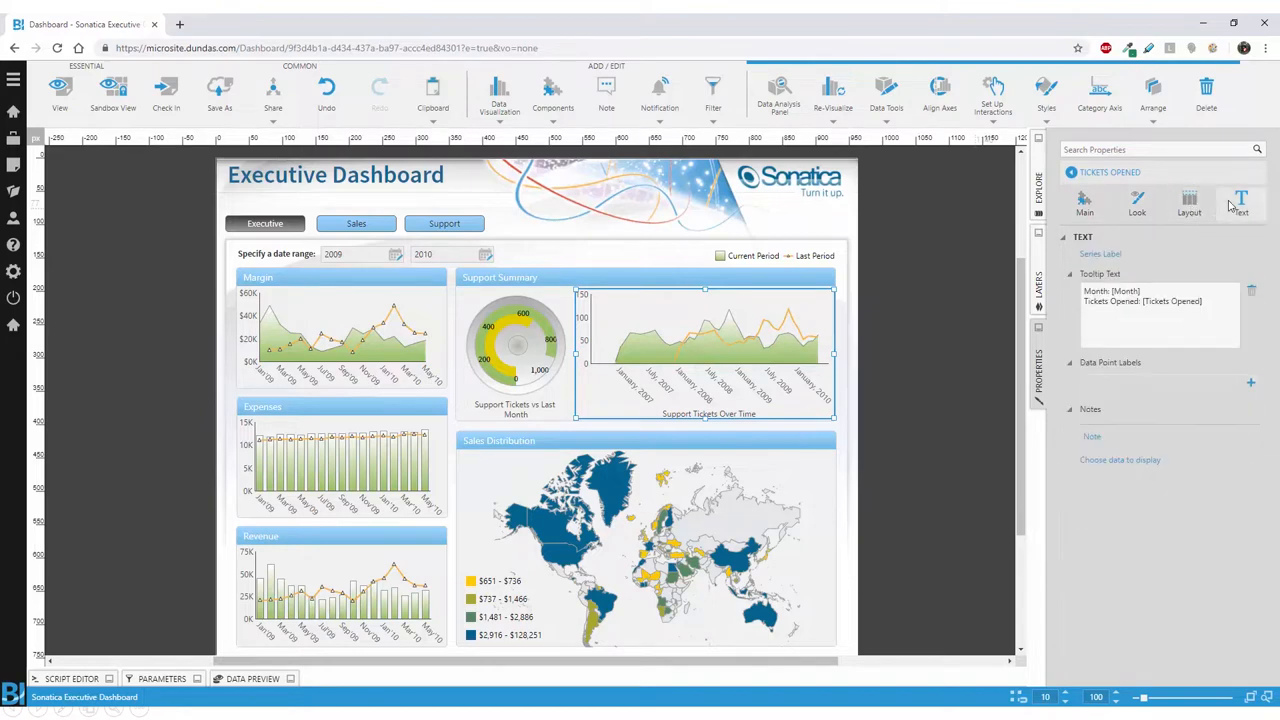
{"action": "mouse_move", "coordinate": [1100, 254]}
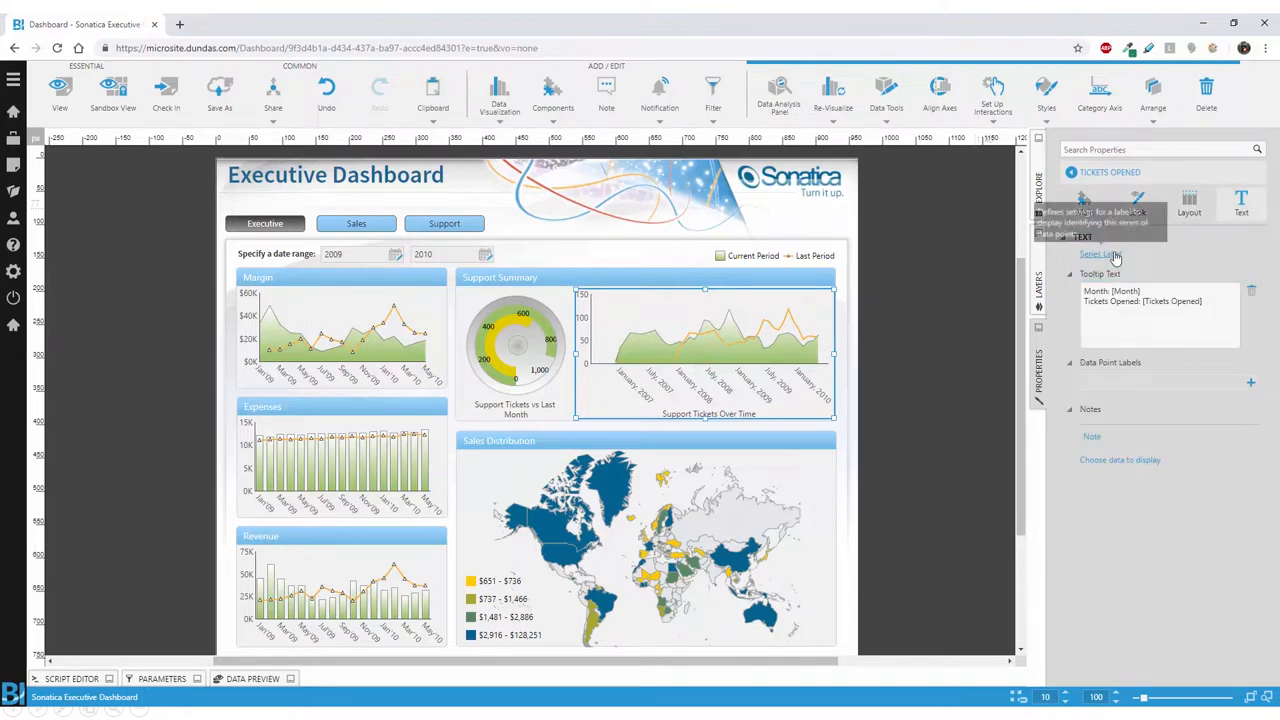
{"action": "left_click", "coordinate": [1100, 254]}
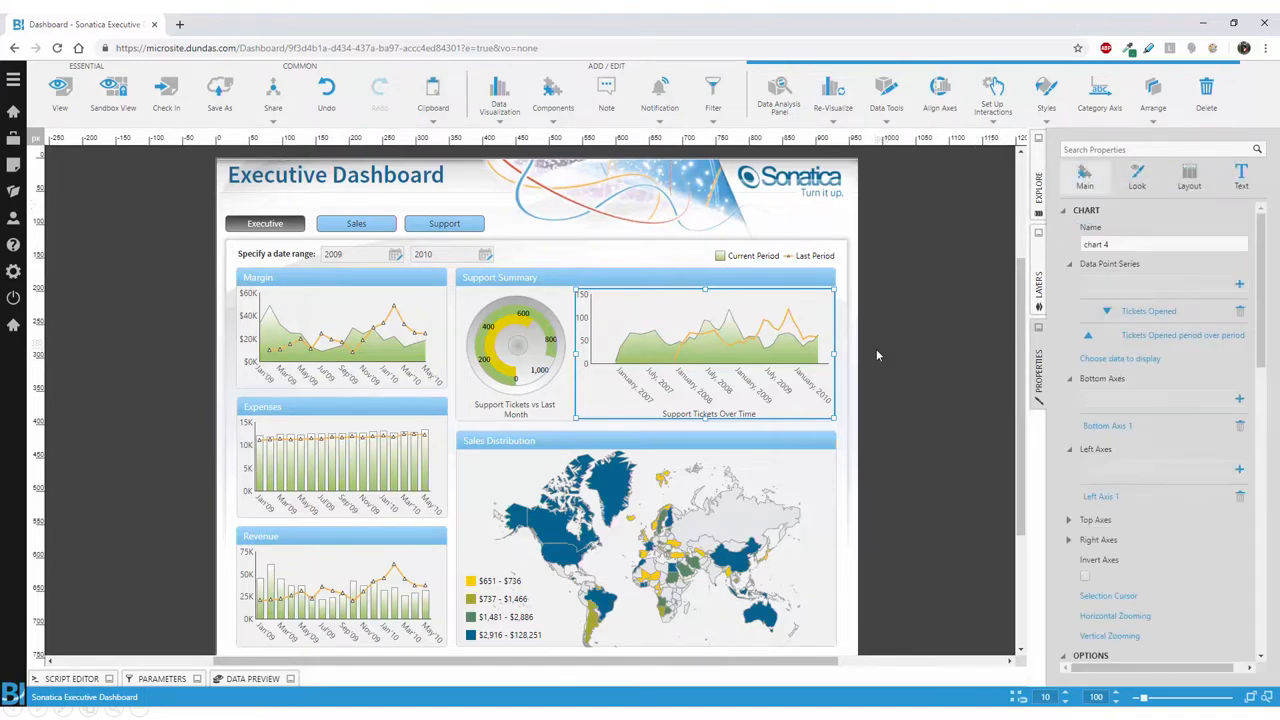
{"action": "mouse_move", "coordinate": [919, 320]}
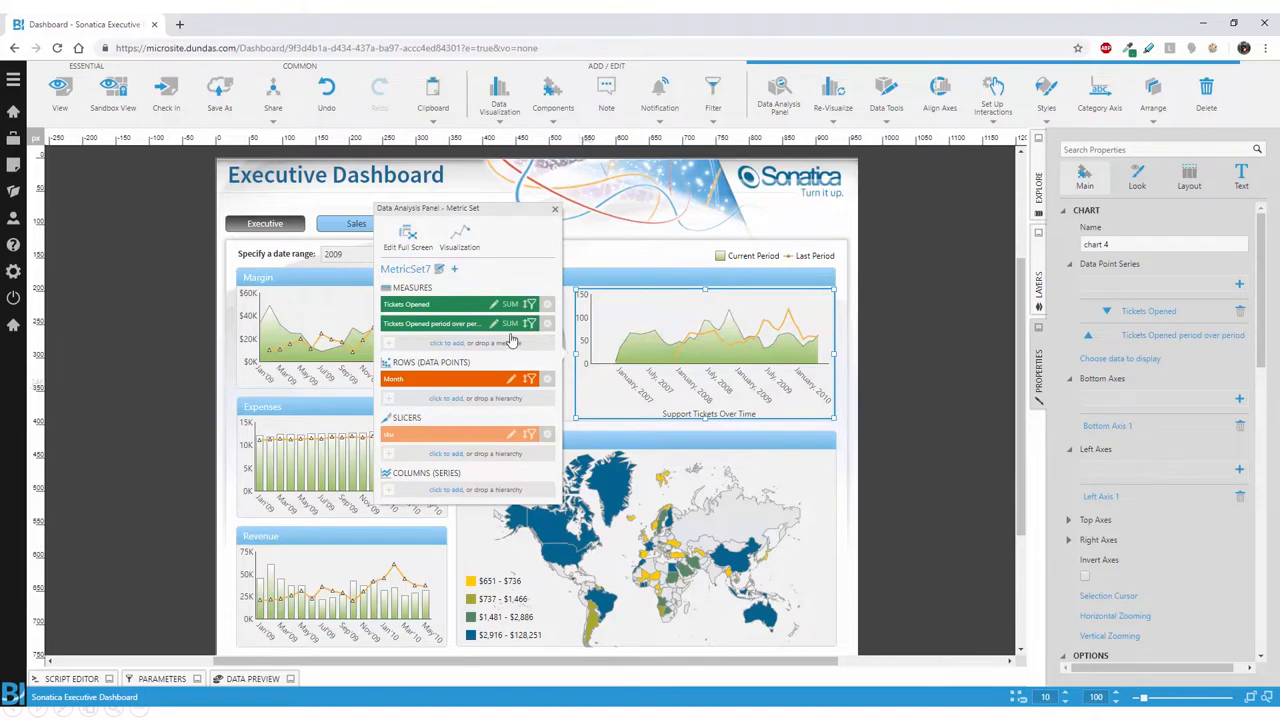
{"action": "mouse_move", "coordinate": [462, 468]}
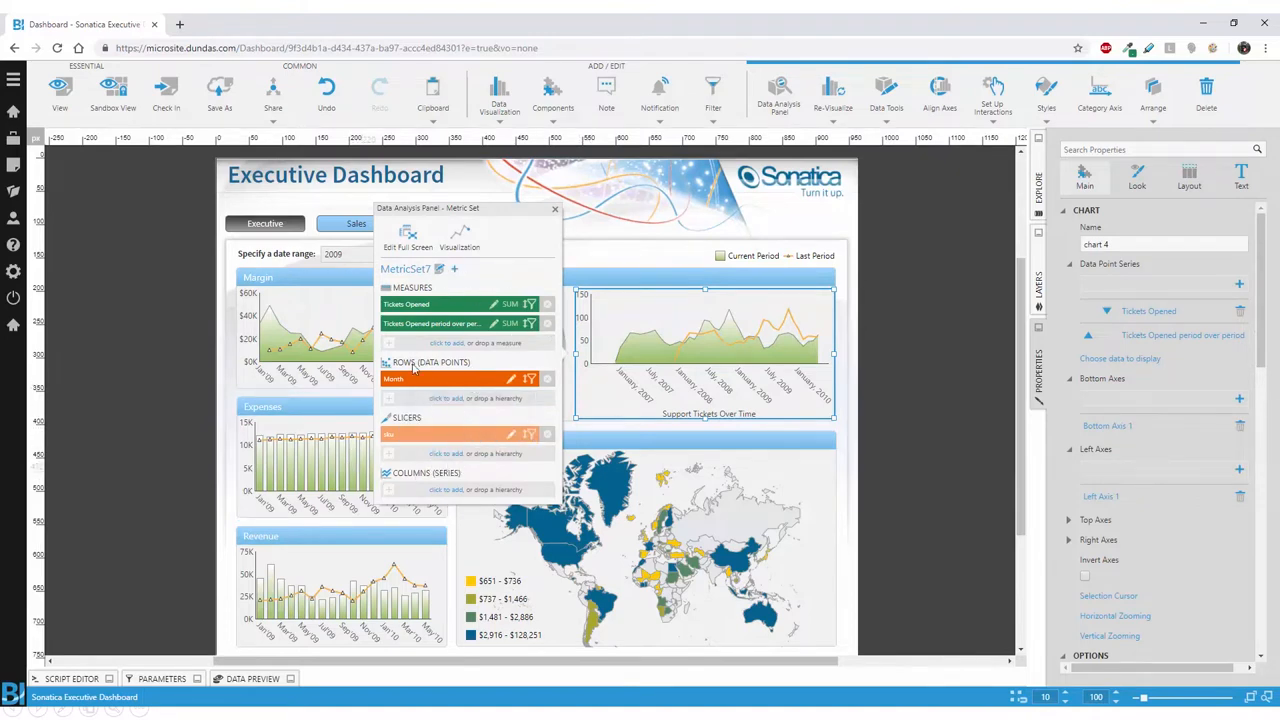
{"action": "left_click", "coordinate": [457, 237]}
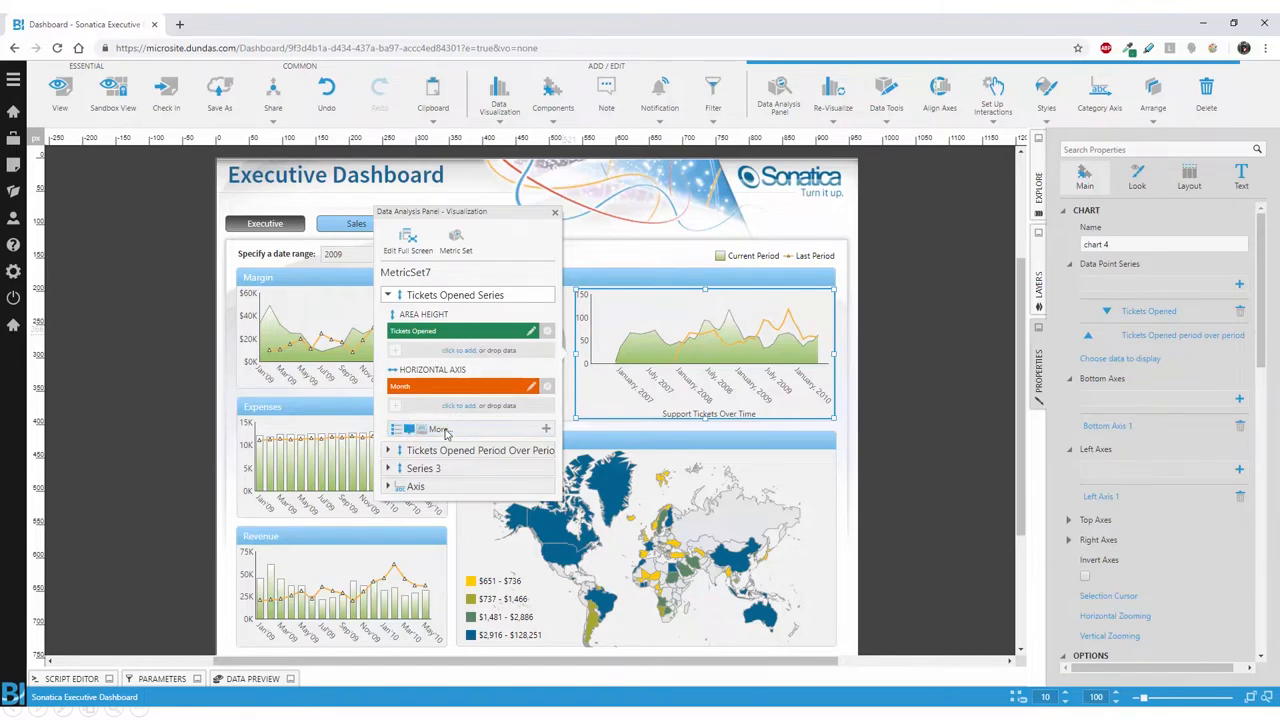
{"action": "mouse_move", "coordinate": [440, 429]}
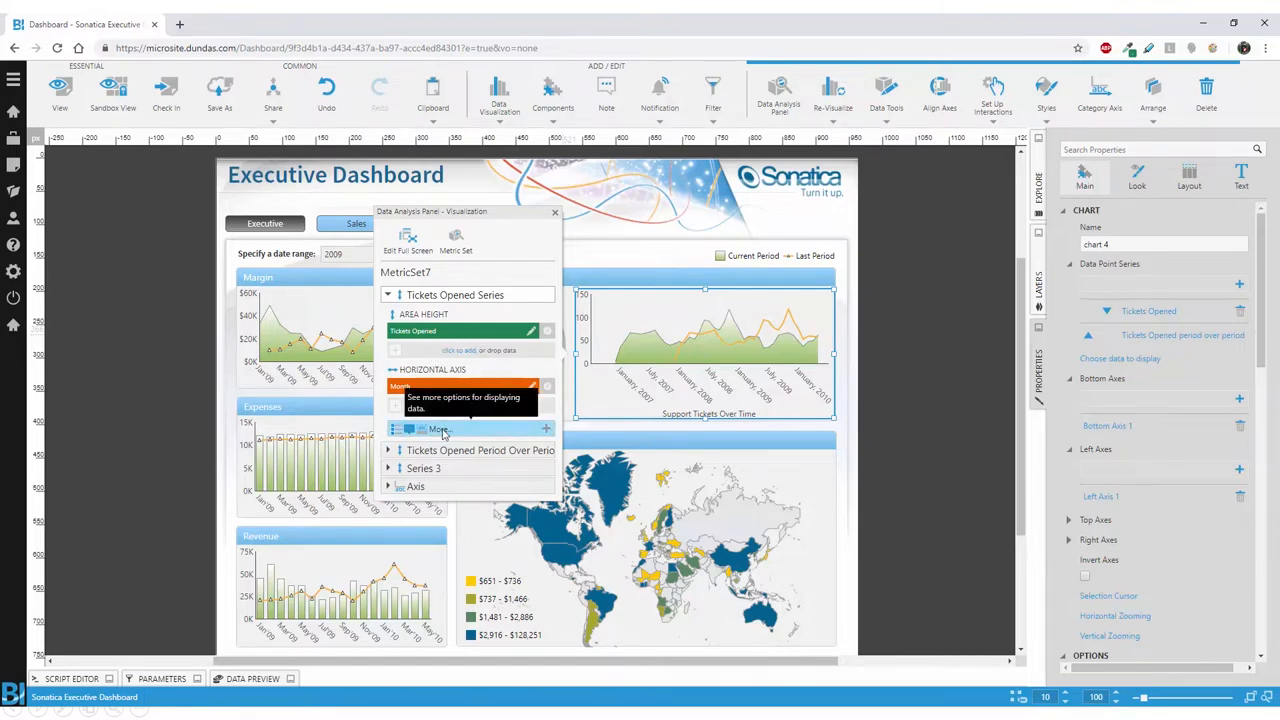
{"action": "left_click", "coordinate": [439, 429]}
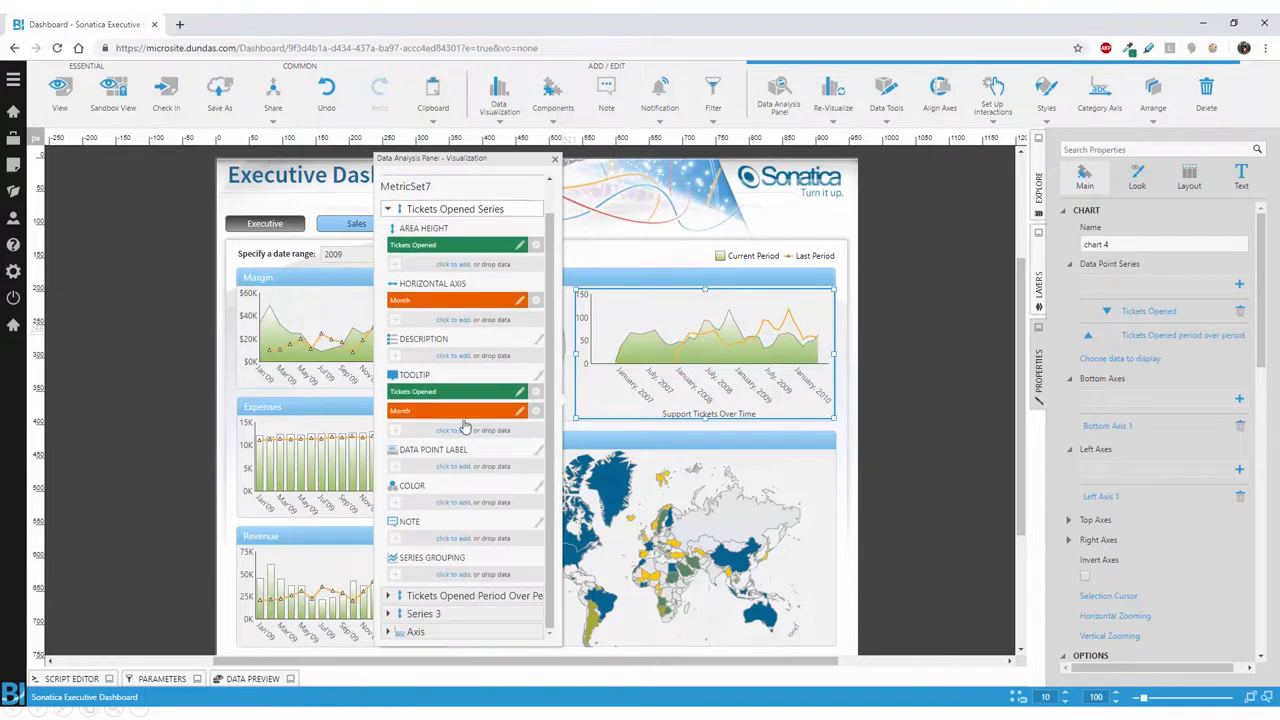
{"action": "mouse_move", "coordinate": [490, 483]}
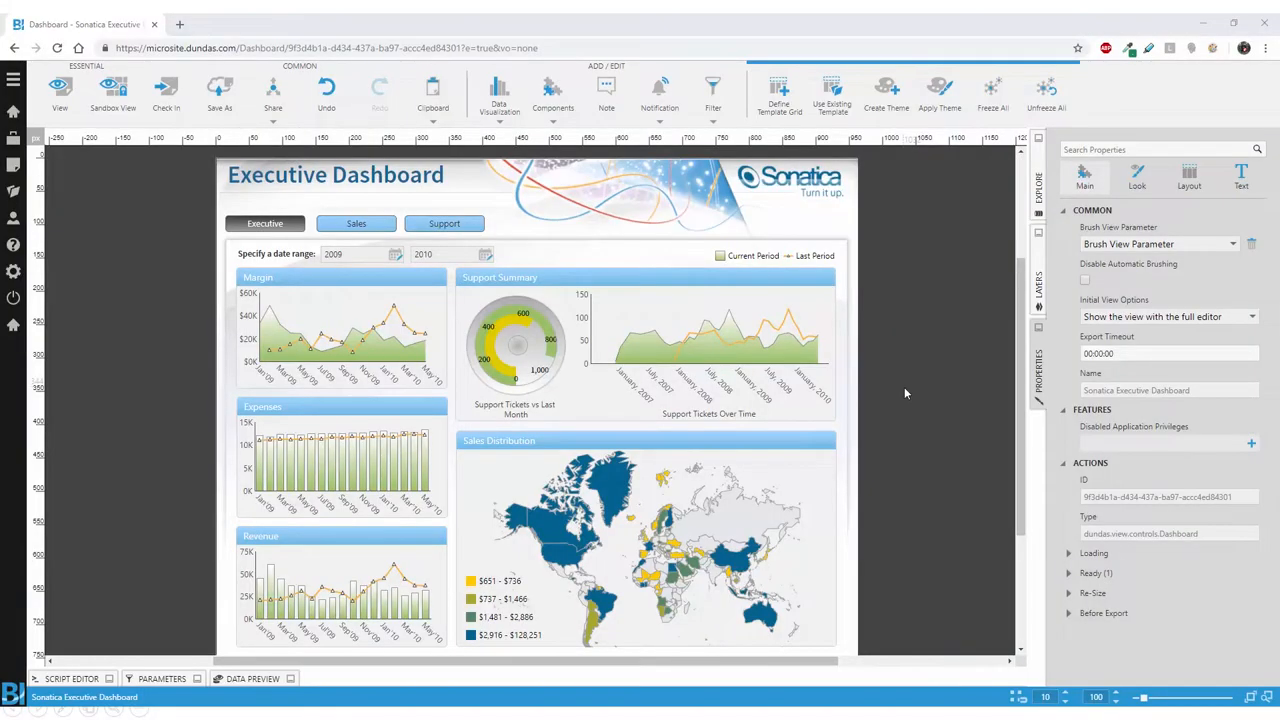
- Check the chart's font settings, return to dashboard properties, and type 'font.s'
{"action": "left_click", "coordinate": [710, 350]}
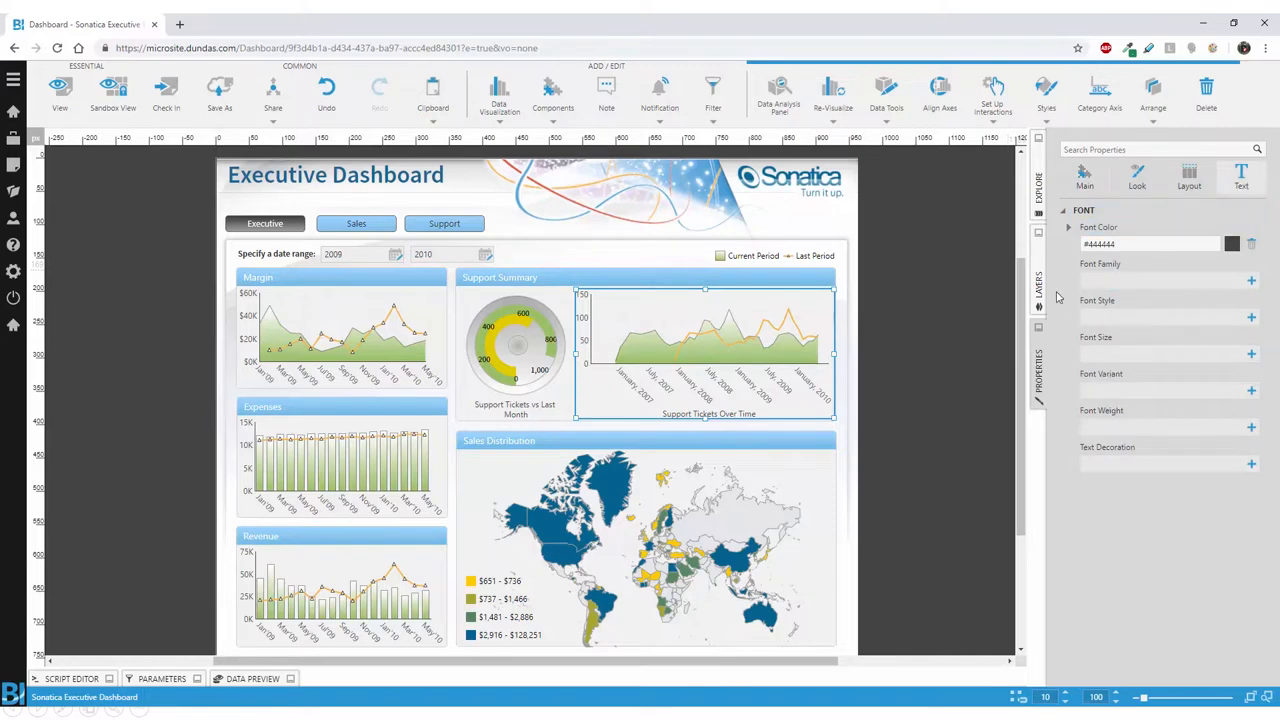
{"action": "left_click", "coordinate": [1160, 281]}
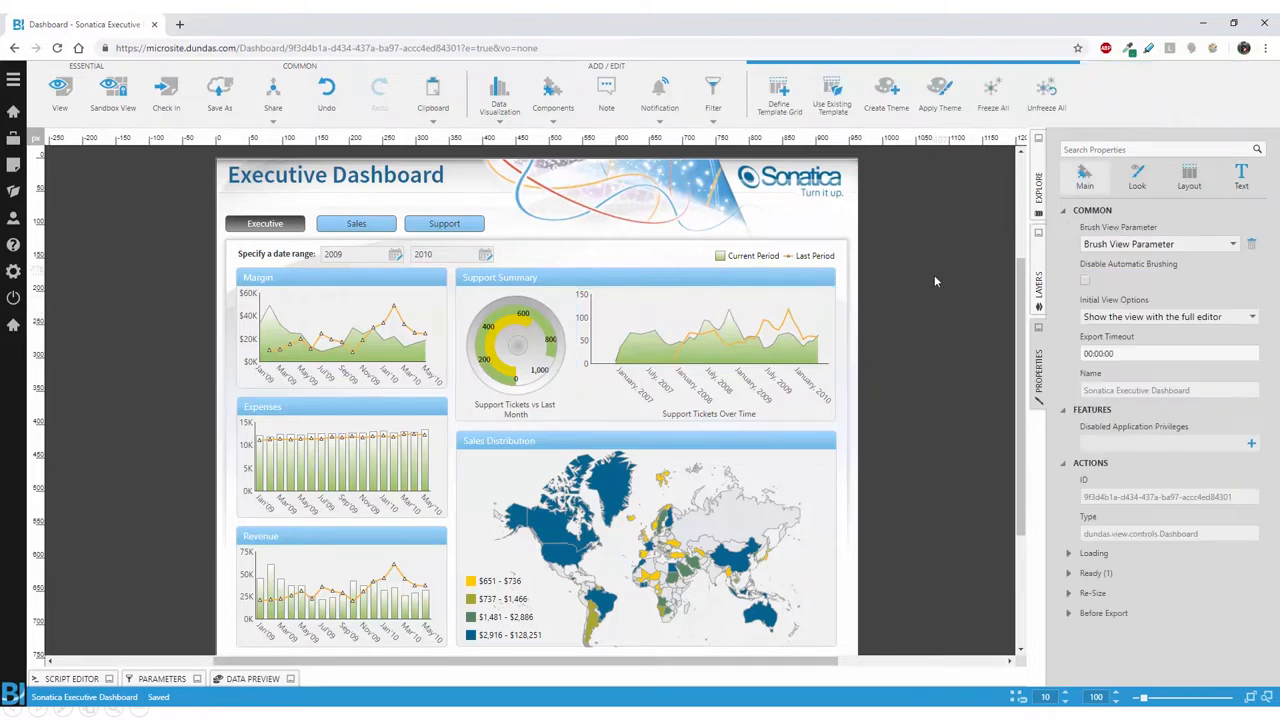
{"action": "type", "text": "font.s"}
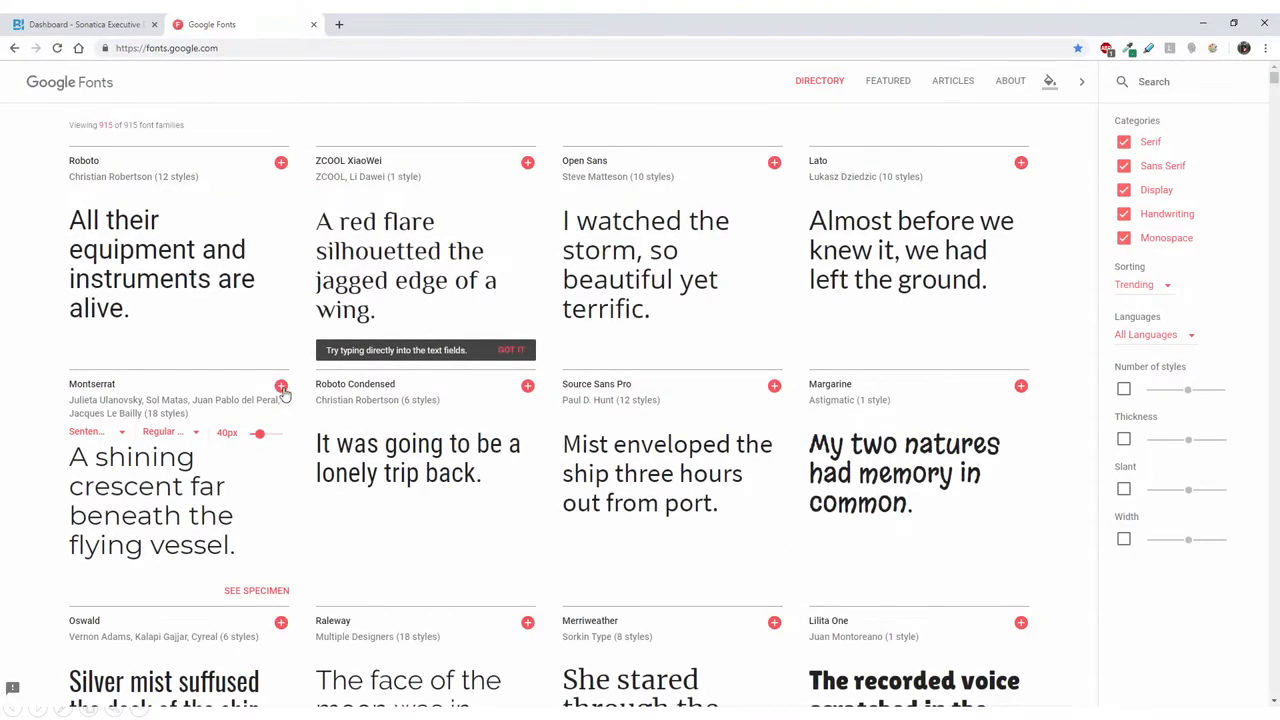
- Add Montserrat in Google Fonts, select its embed link code, and return to Dundas BI
{"action": "left_click", "coordinate": [281, 385]}
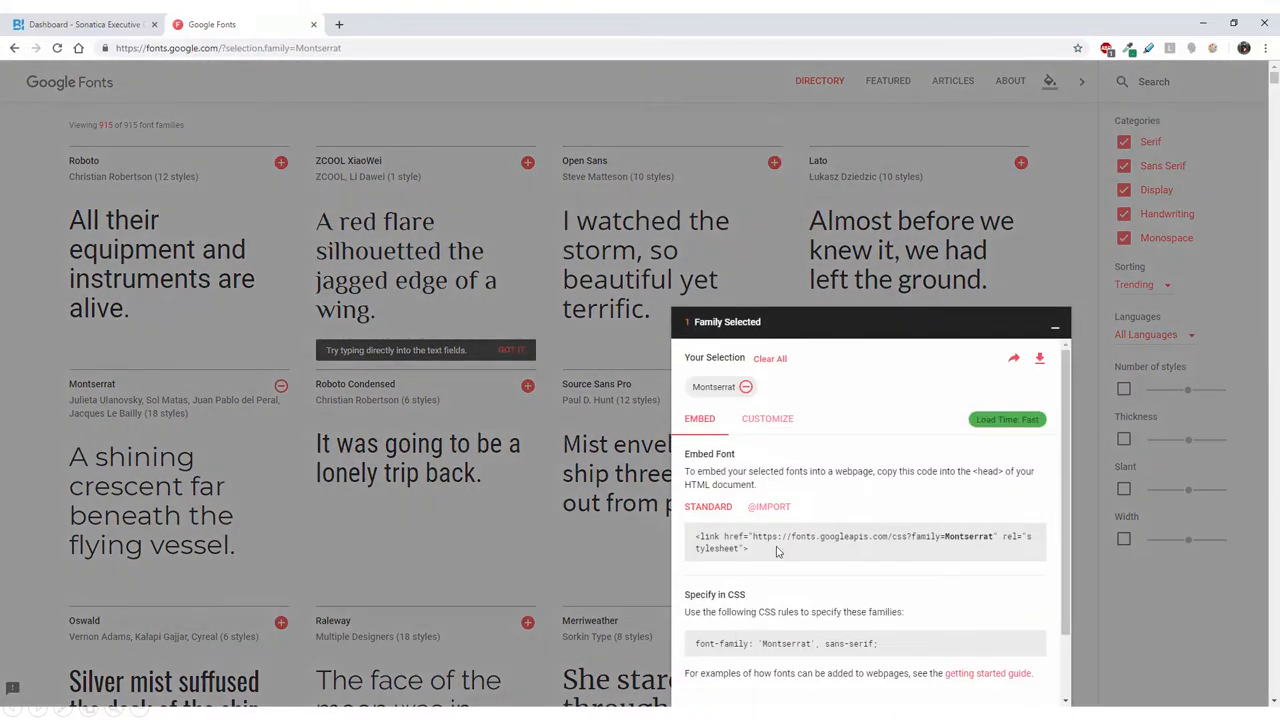
{"action": "triple_click", "coordinate": [860, 542]}
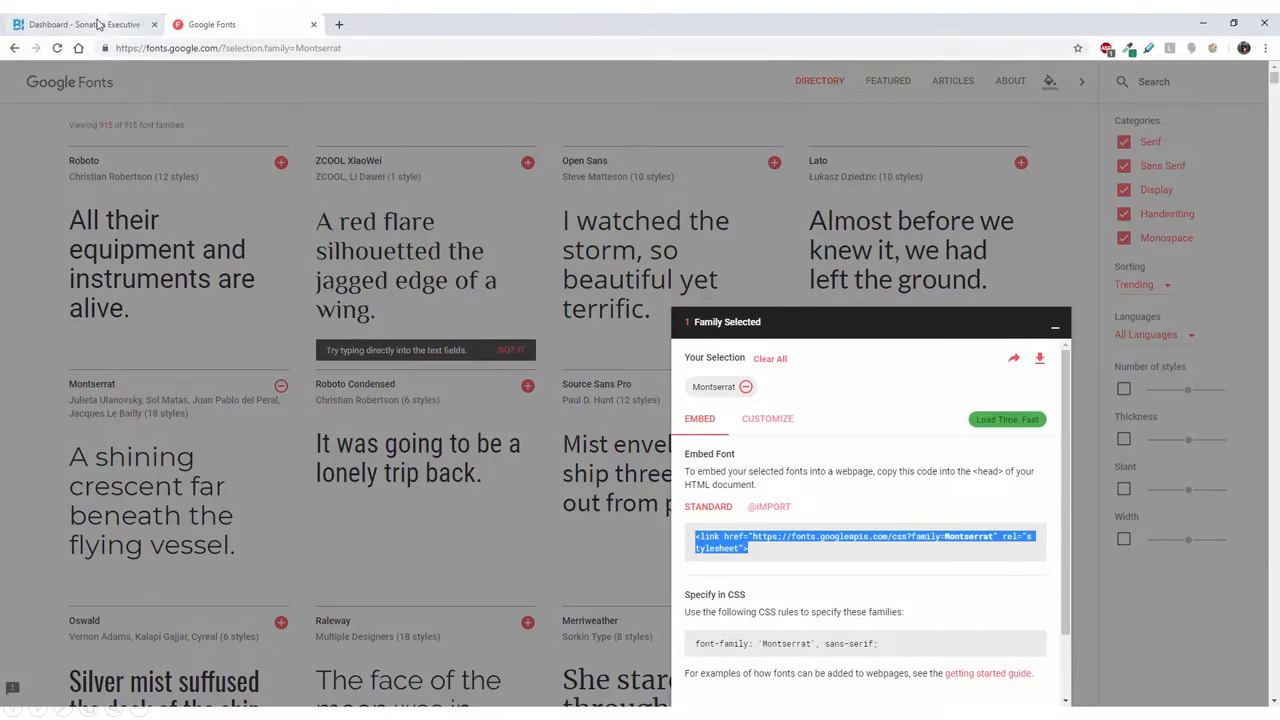
{"action": "left_click", "coordinate": [80, 24]}
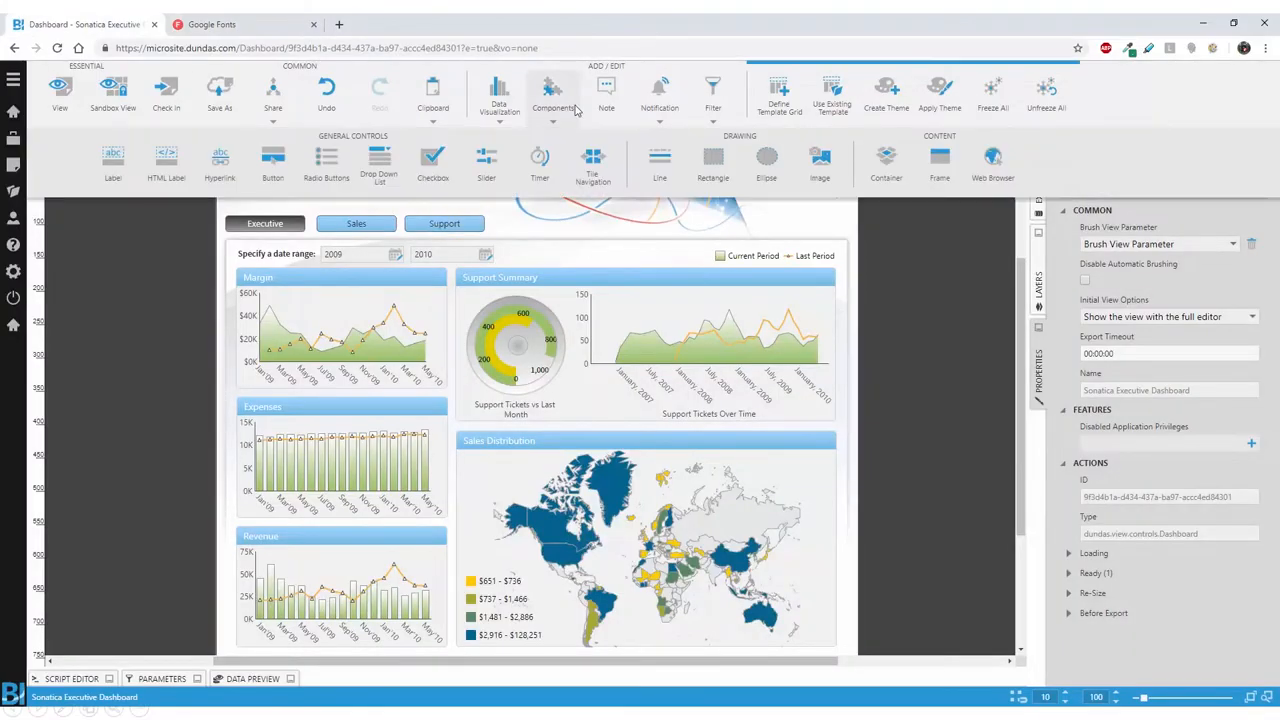
{"action": "left_click", "coordinate": [561, 380]}
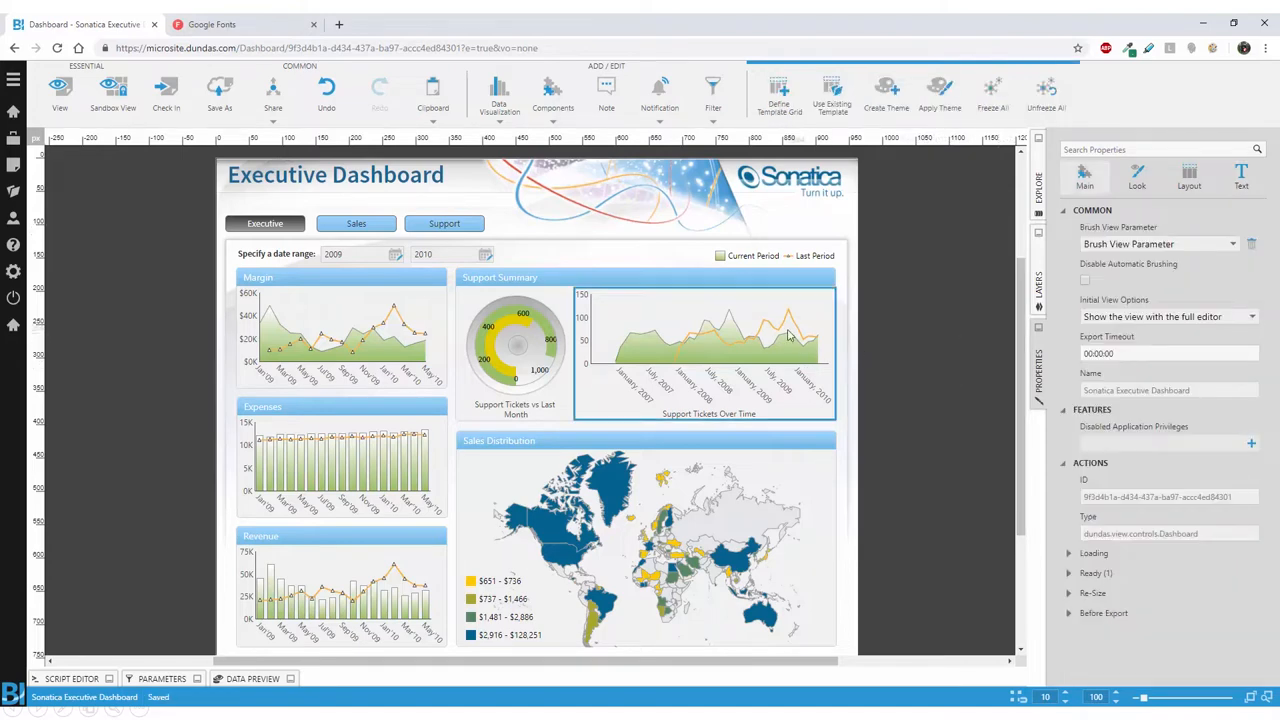
{"action": "mouse_move", "coordinate": [693, 313]}
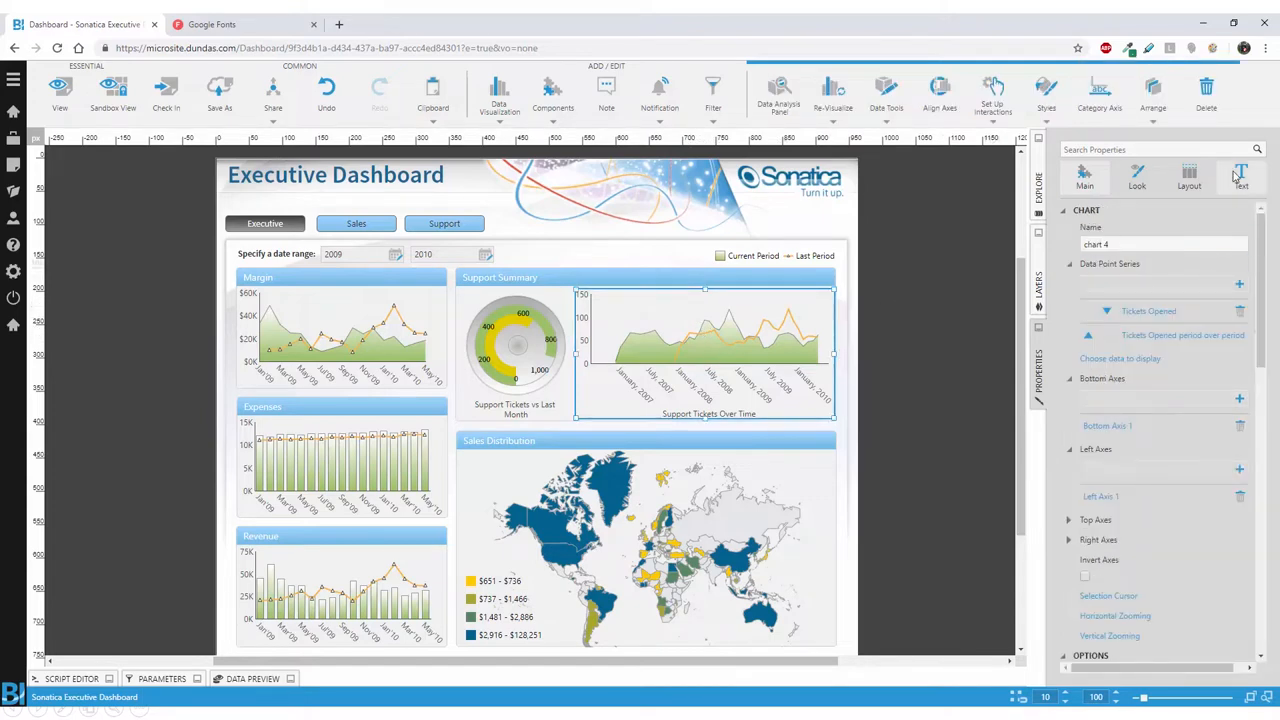
- Enter Montserrat as the dashboard's Font Family in the Text properties
{"action": "left_click", "coordinate": [1241, 175]}
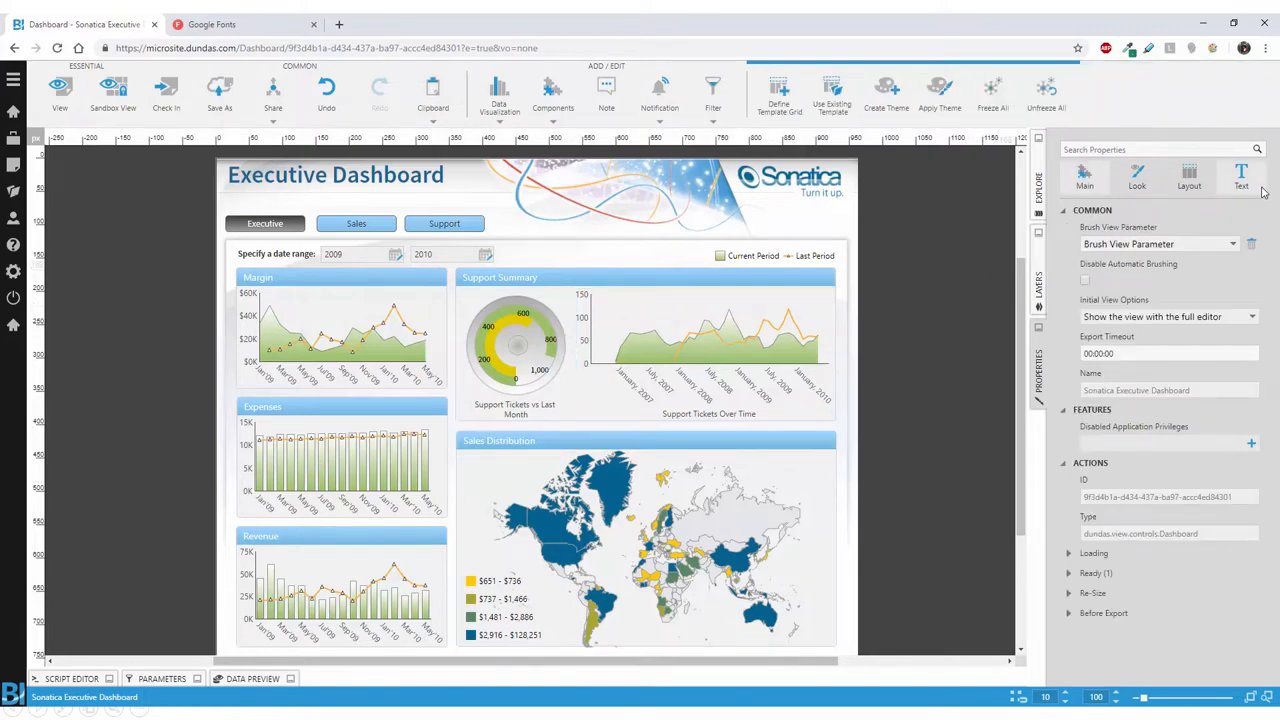
{"action": "left_click", "coordinate": [1241, 175]}
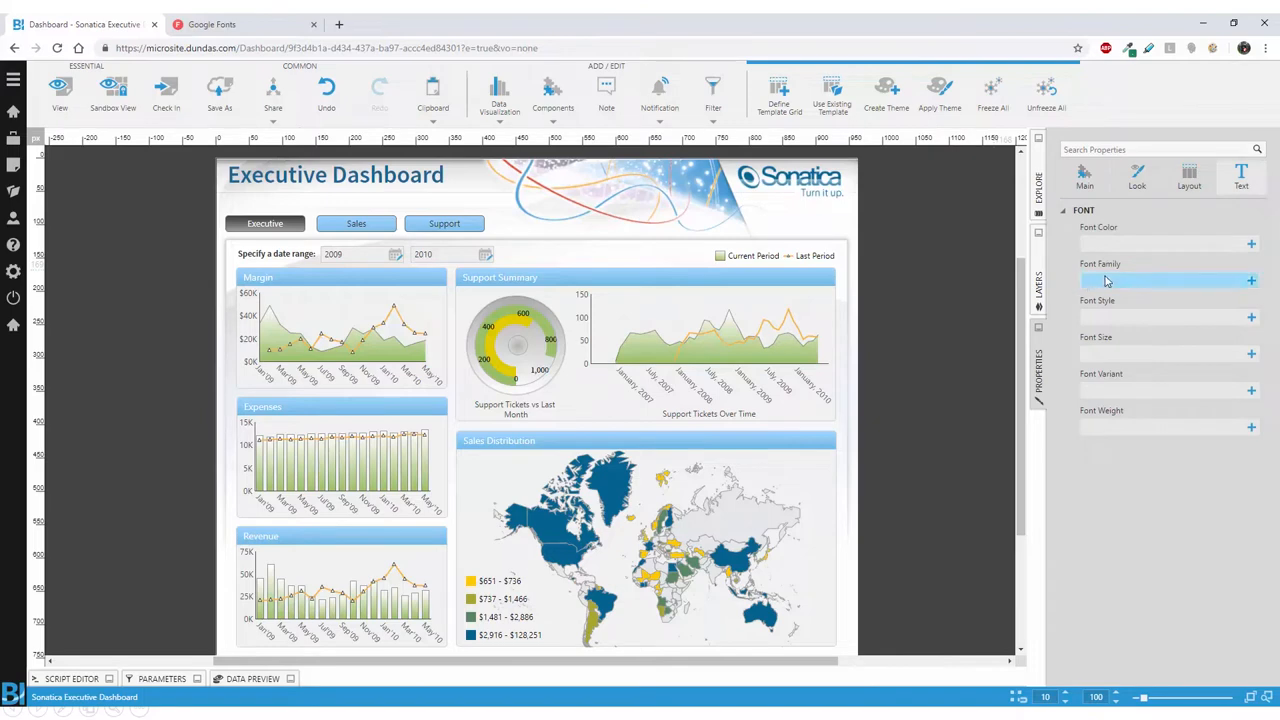
{"action": "left_click", "coordinate": [1160, 280]}
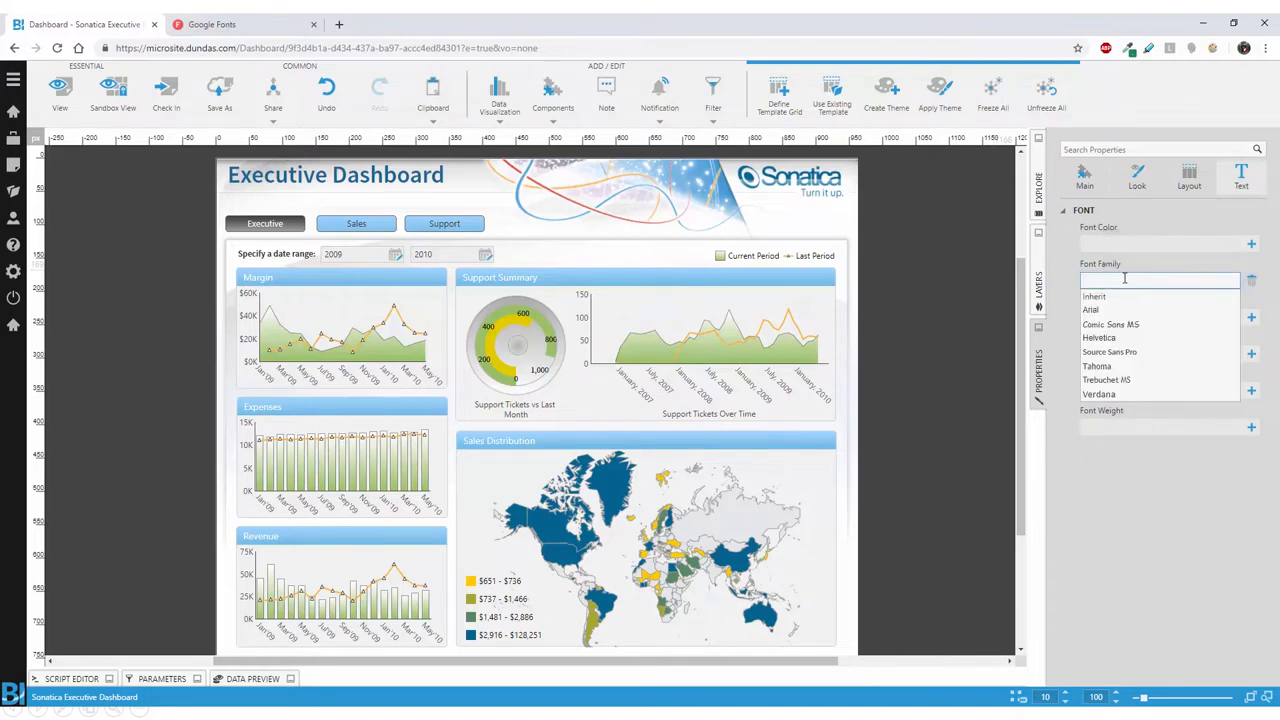
{"action": "type", "text": "Montserrat"}
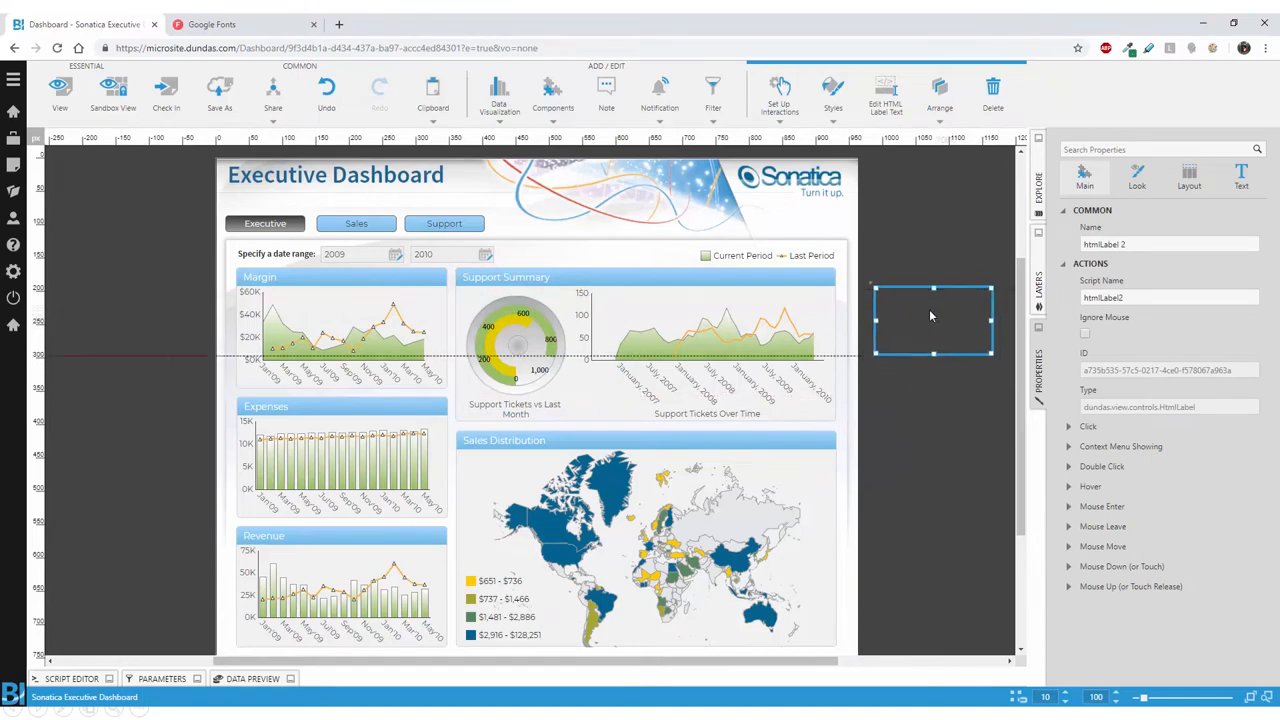
- Nudge the HTML label into place, then view the date-range filter's Layout and Look settings
{"action": "left_click_drag", "start_coordinate": [930, 318], "coordinate": [927, 305]}
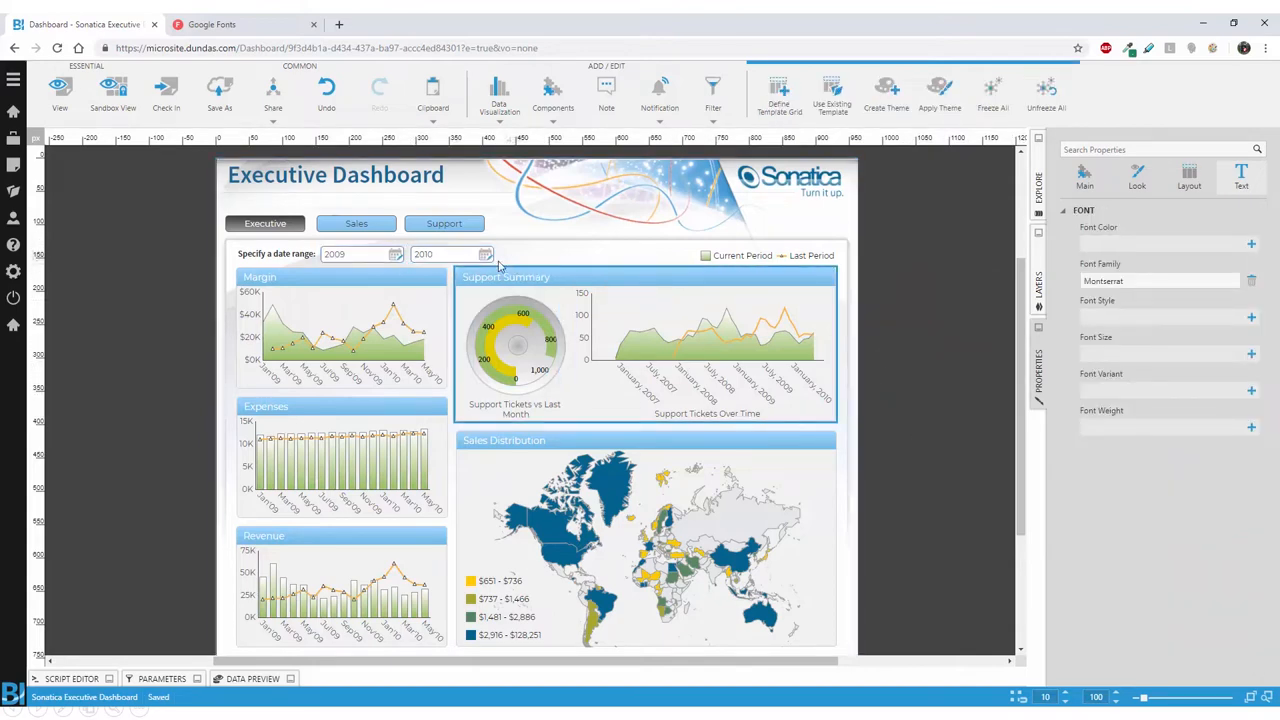
{"action": "left_click", "coordinate": [360, 253]}
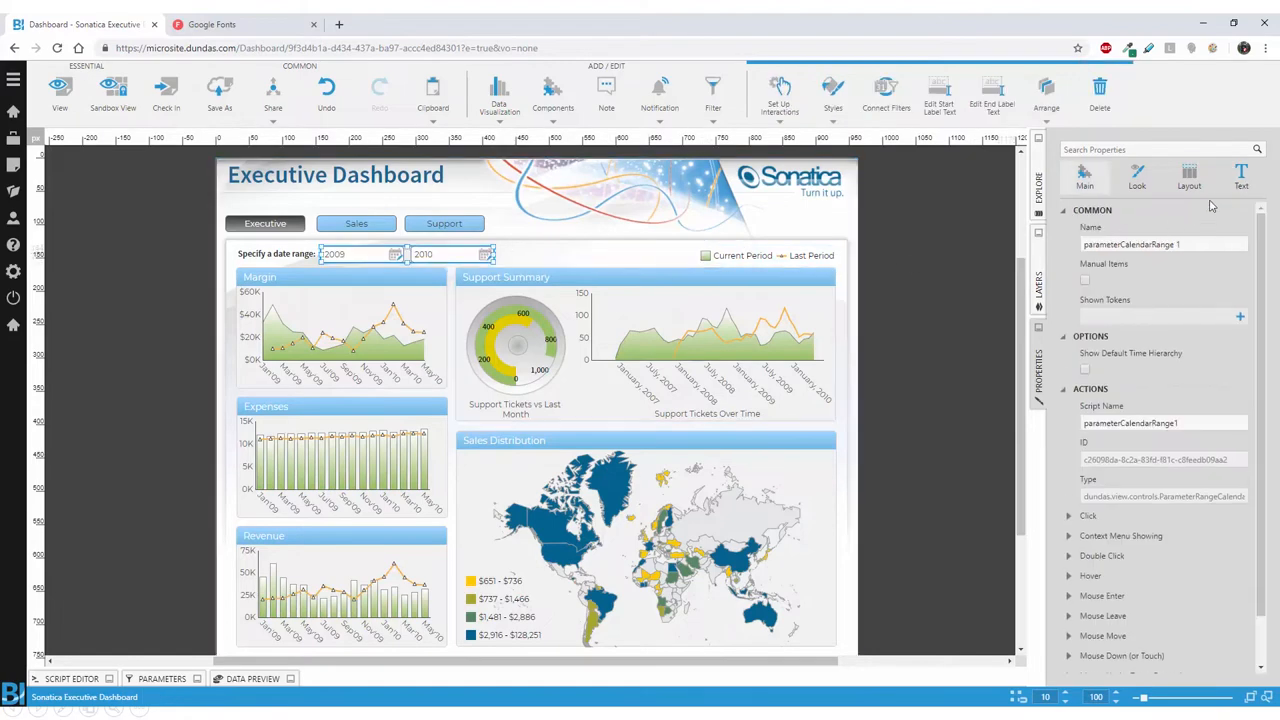
{"action": "left_click", "coordinate": [1189, 177]}
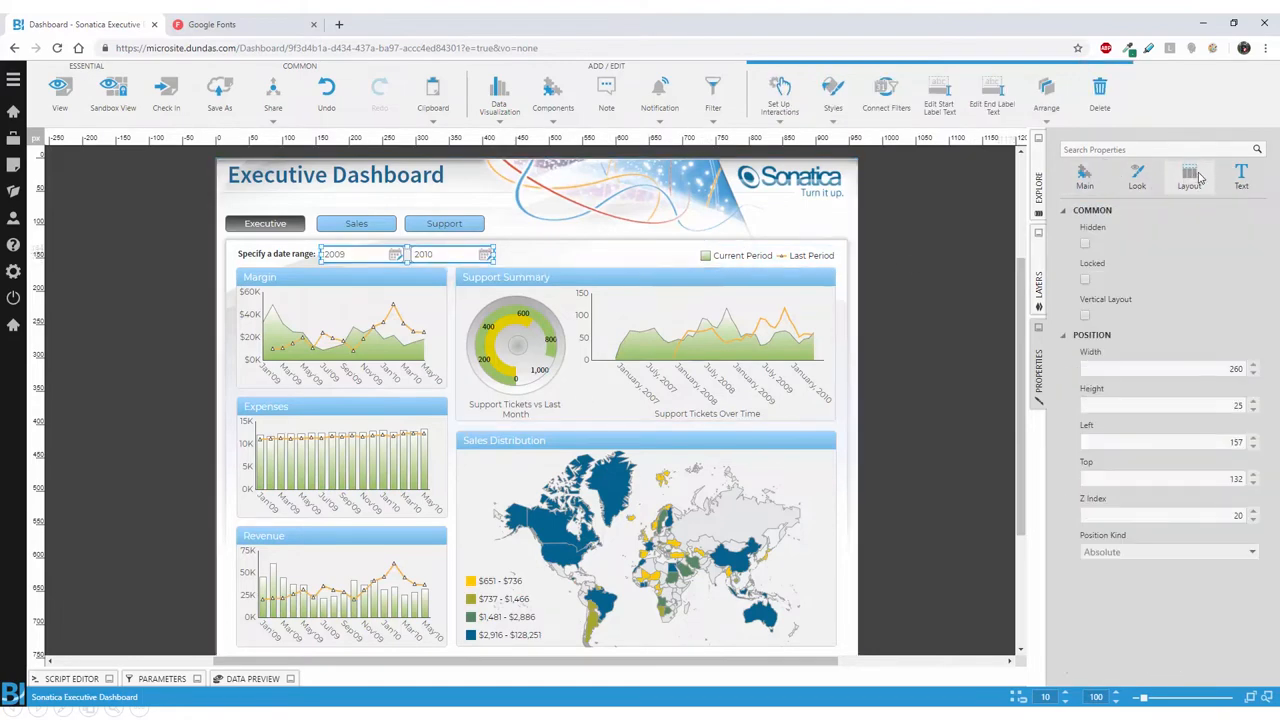
{"action": "left_click", "coordinate": [1084, 177]}
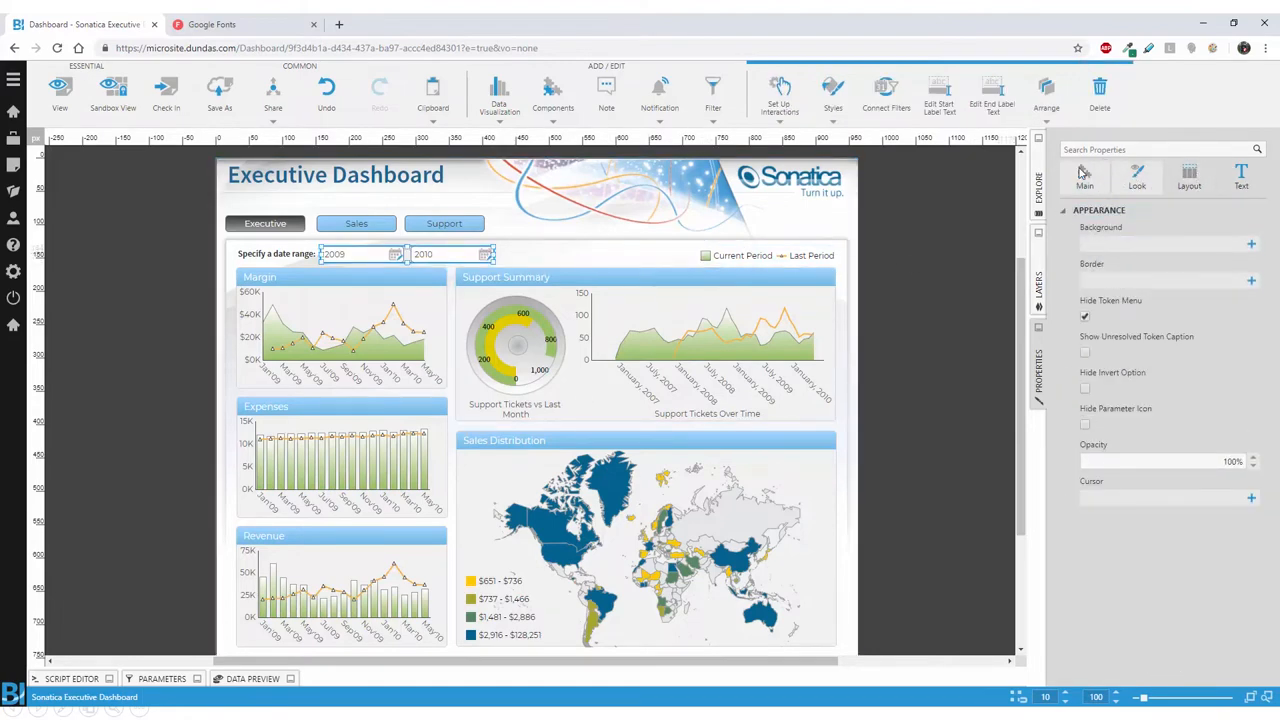